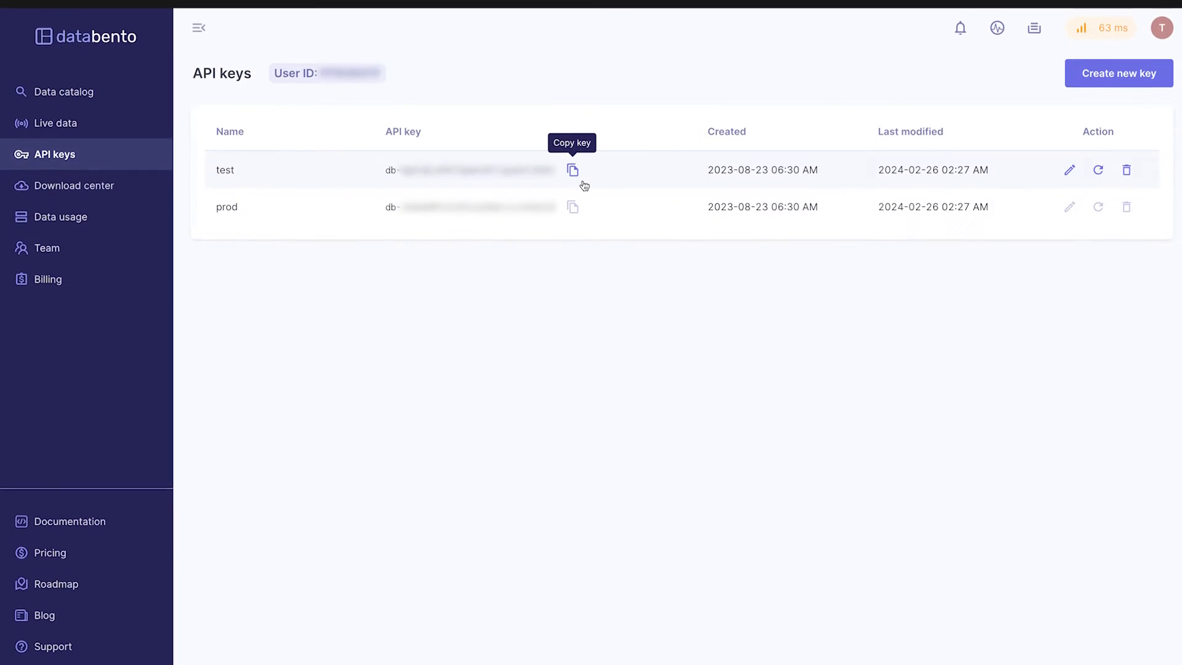
# Scroll the API keys page to review the test and prod keys.
pyautogui.scroll(3)
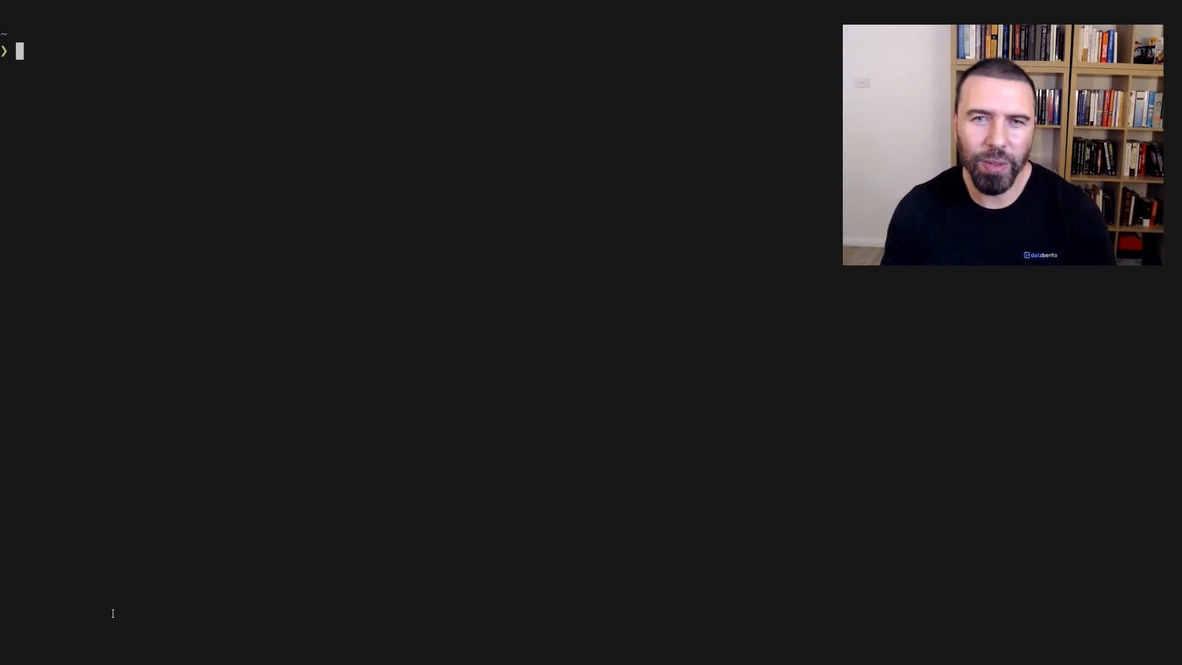
# Run pip install -U databento, then start an IPython session.
pyautogui.write('pip install -U')
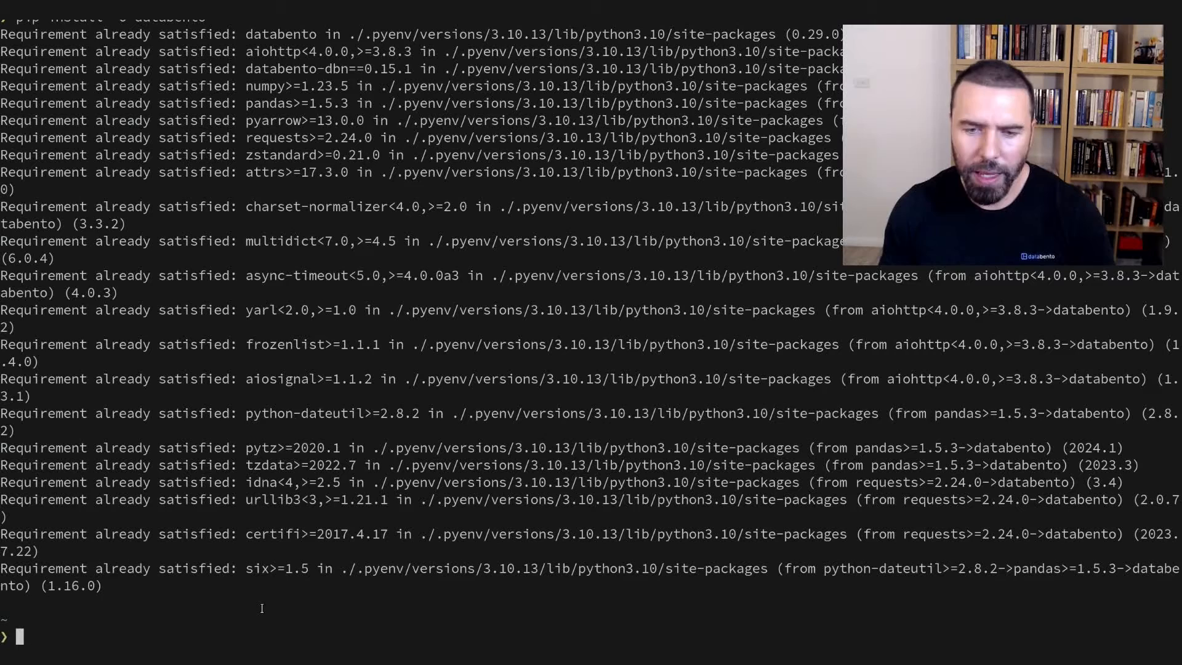
pyautogui.write('ipython')
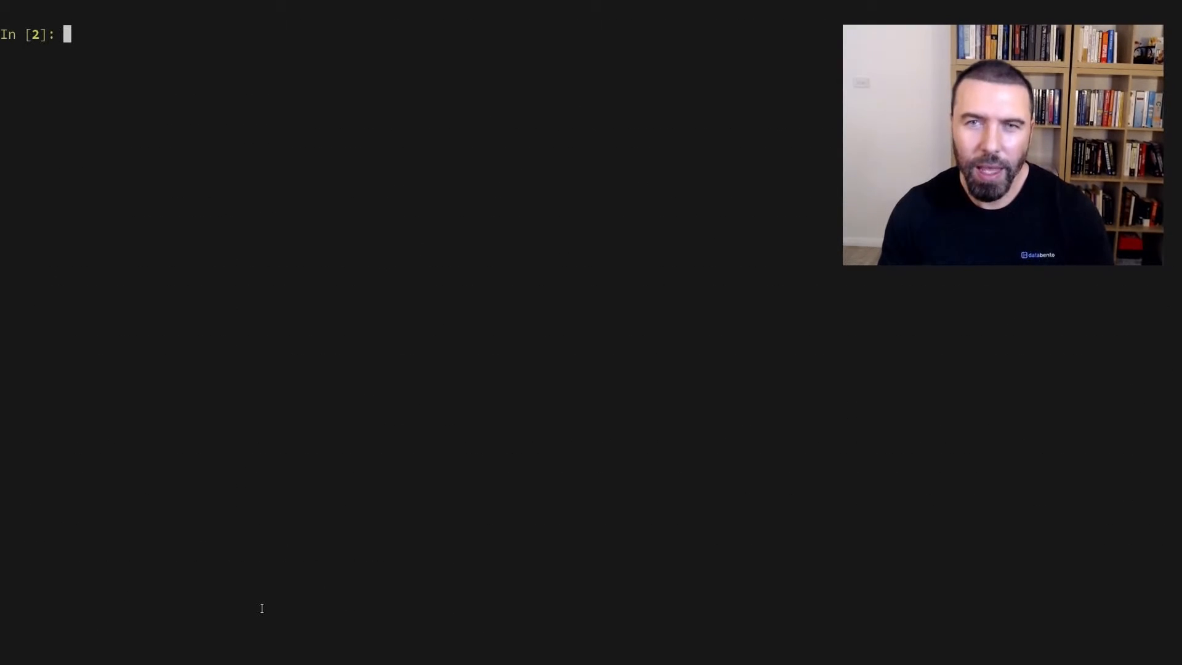
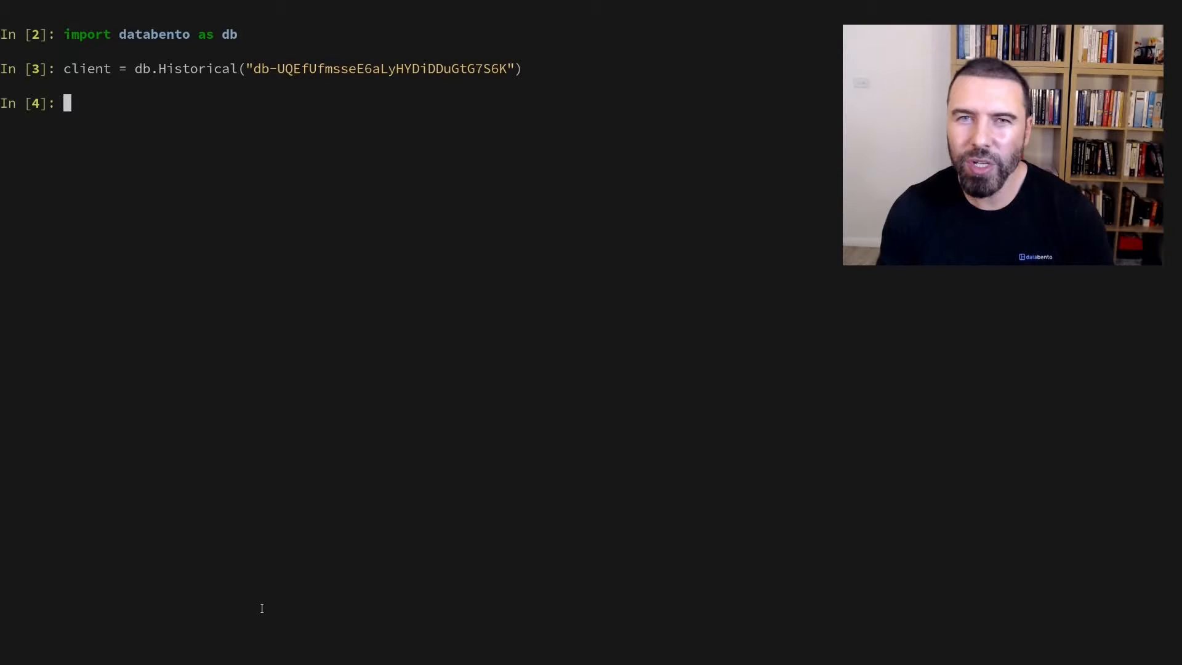
# Begin data = client.timeseries.get_range( as a multi-line call.
pyautogui.write('data')
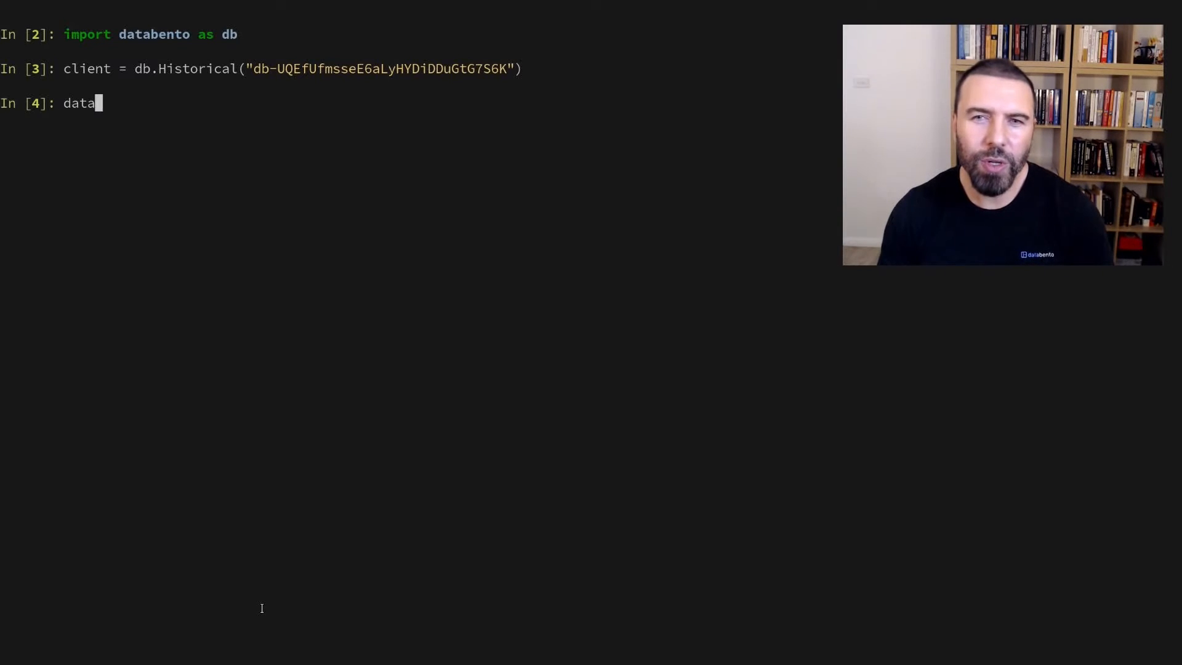
pyautogui.write('= client.t')
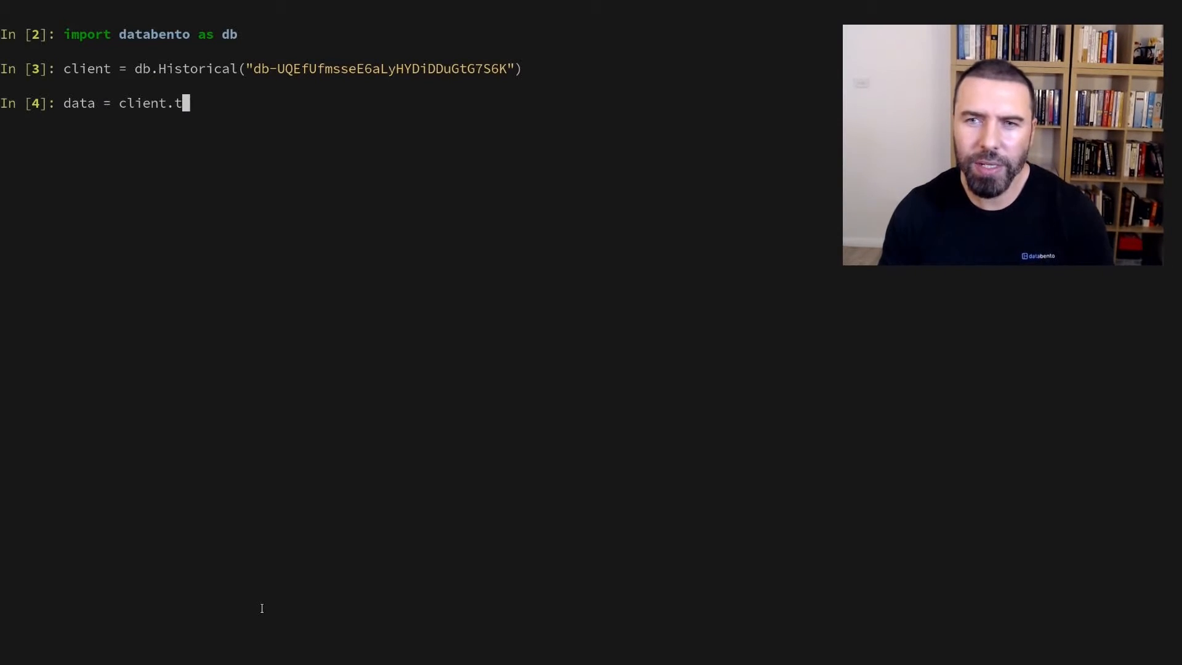
pyautogui.write('imeseries.ge')
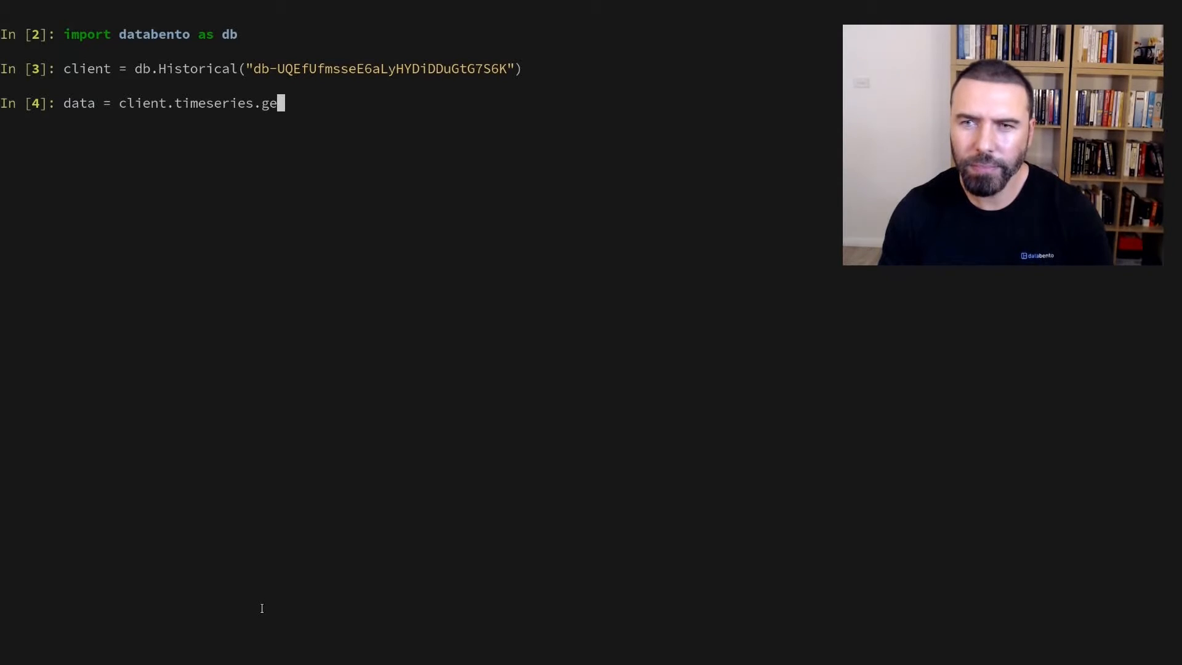
pyautogui.write('t_range(')
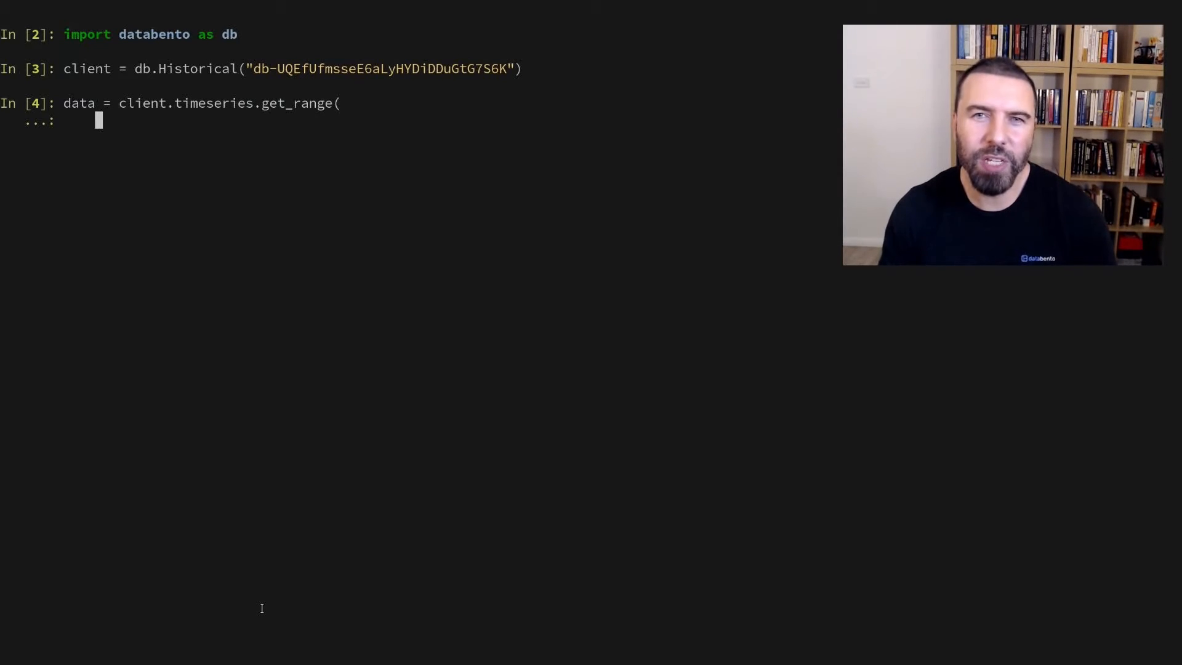
# Add dataset="GLBX.MDP3" and begin the symbols argument.
pyautogui.write('dataset="GLBX.MDP3')
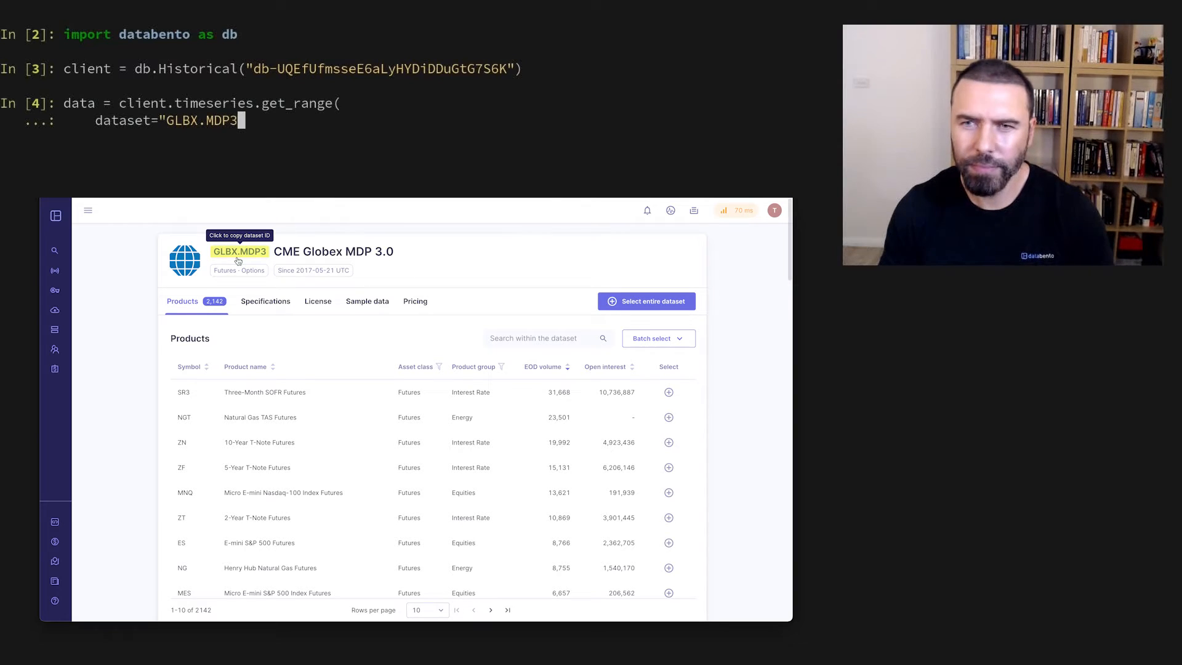
pyautogui.write(',')
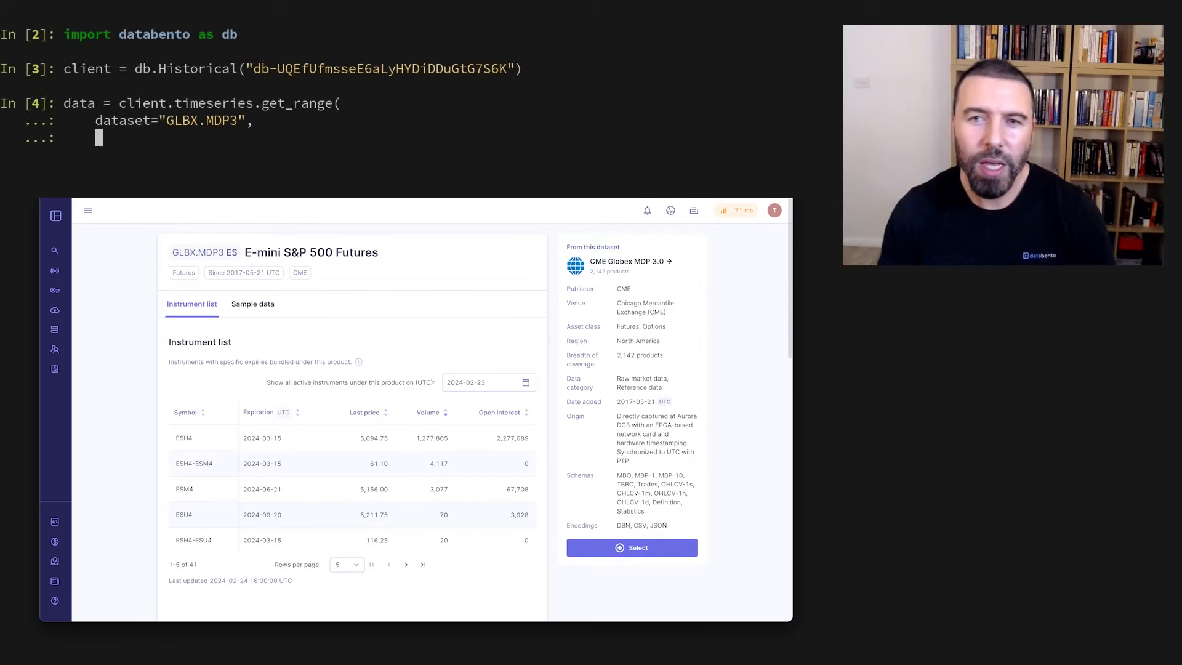
pyautogui.write('symbols=')
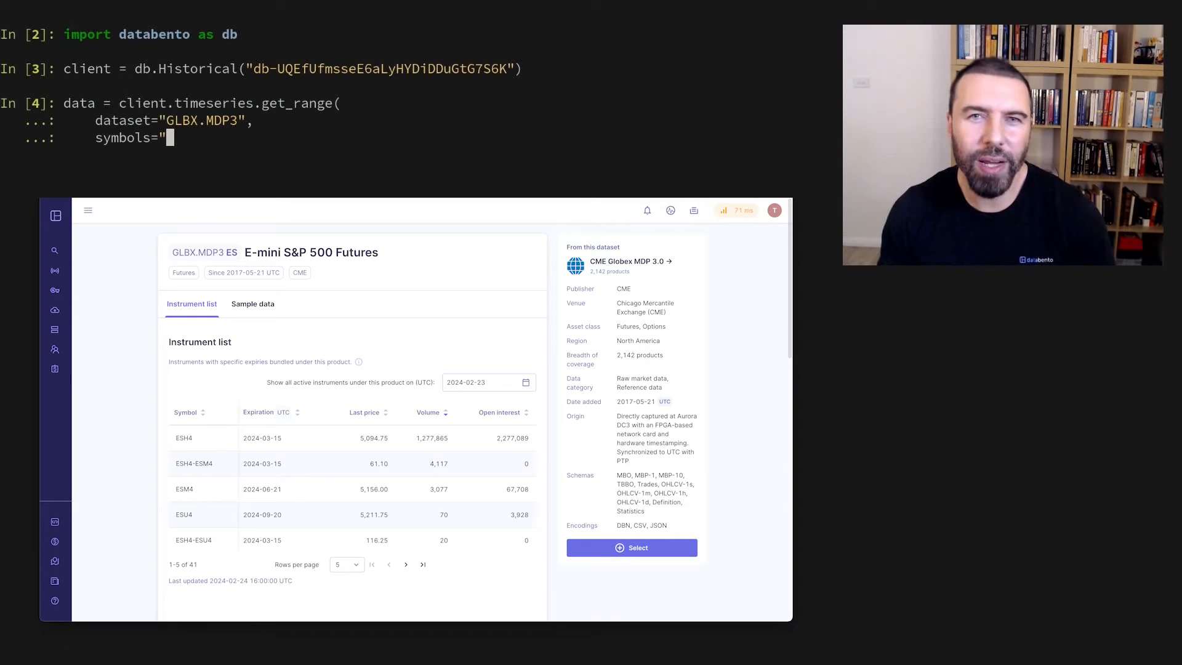
# Add symbols="ESH4" and schema="trades" arguments.
pyautogui.write('E')
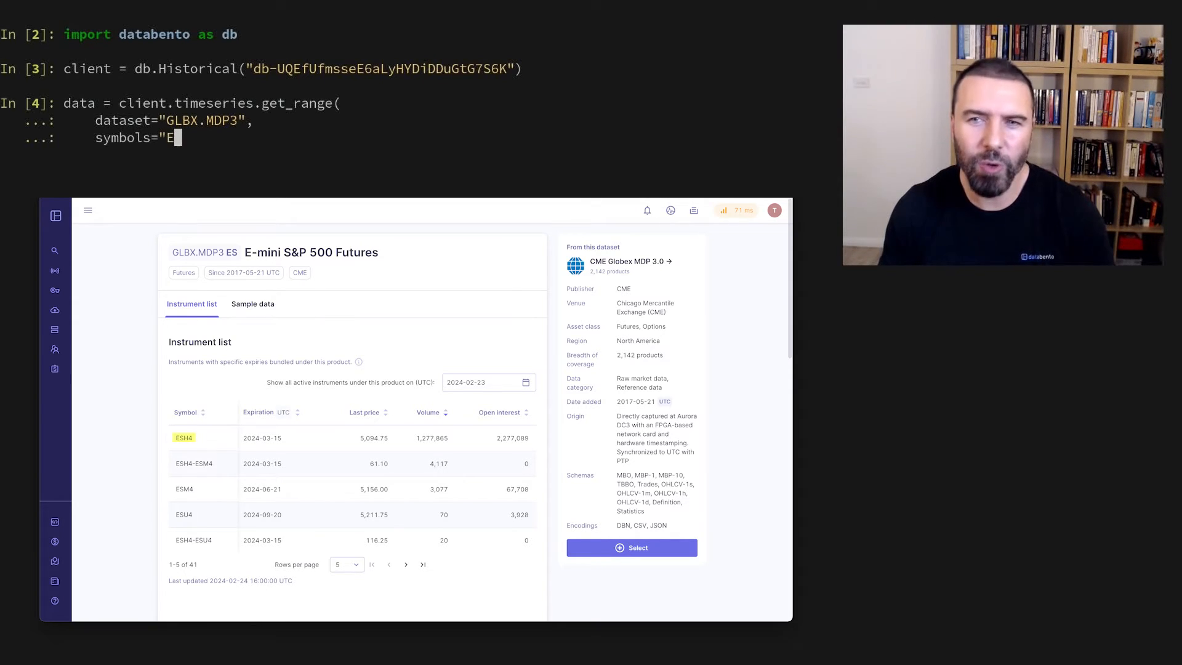
pyautogui.write('SH4",')
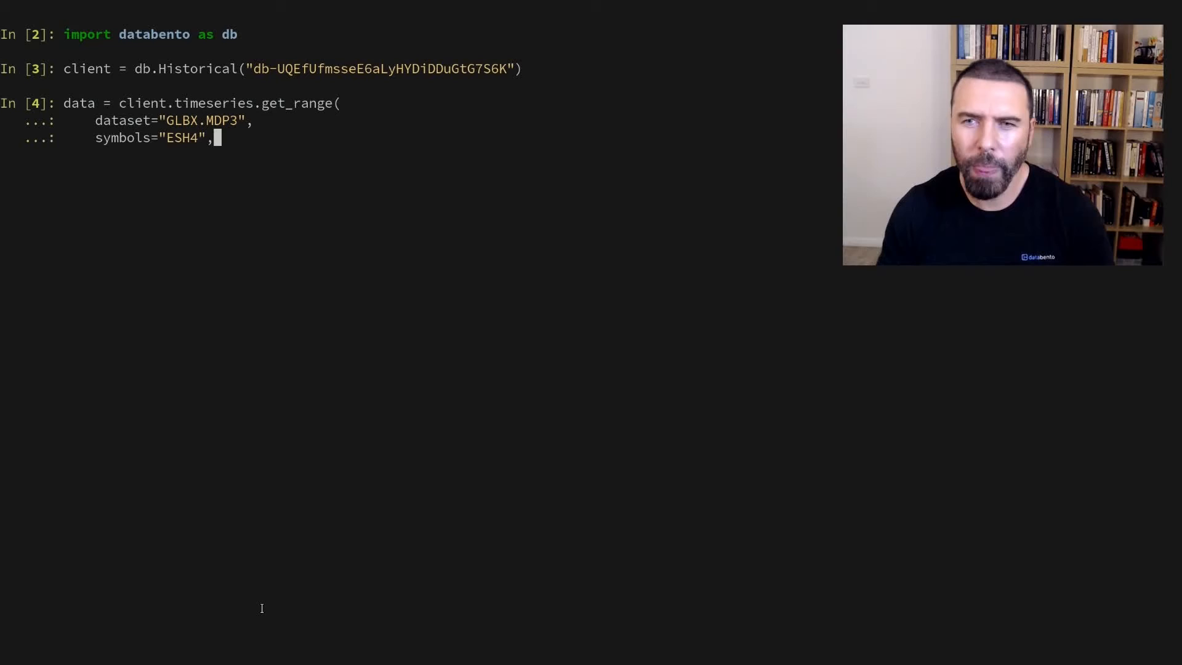
pyautogui.write('schema="')
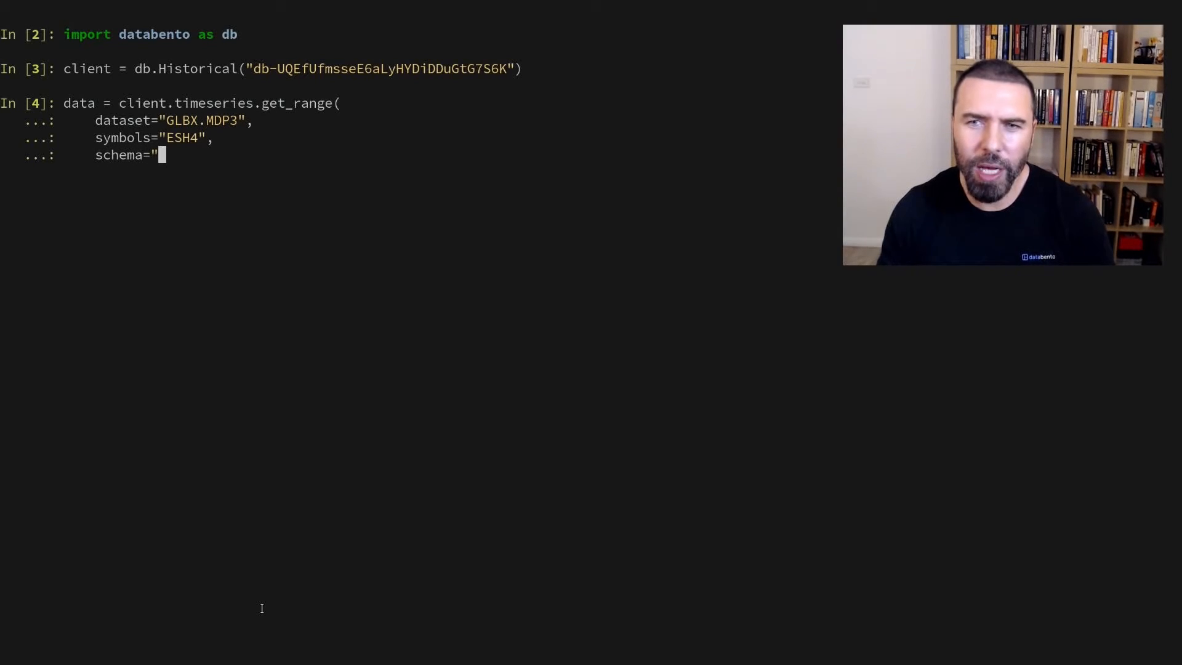
pyautogui.write('trades".,')
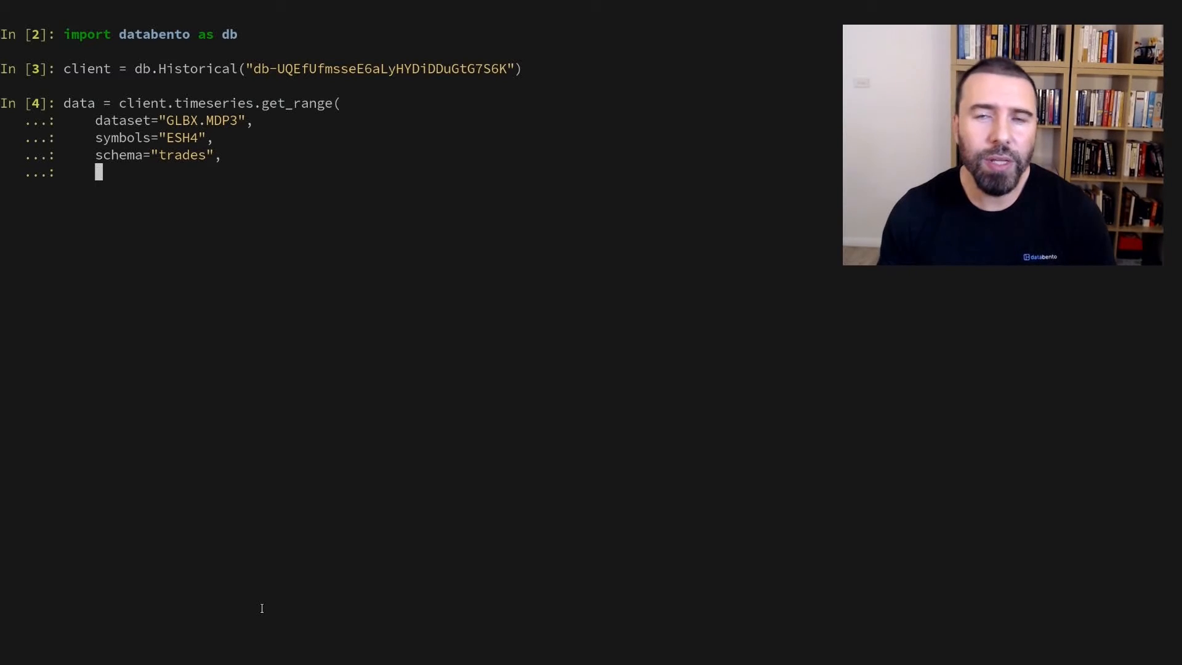
# Add start="2024-02-12" and end="2024-02-17" and close the get_range call.
pyautogui.write('sta')
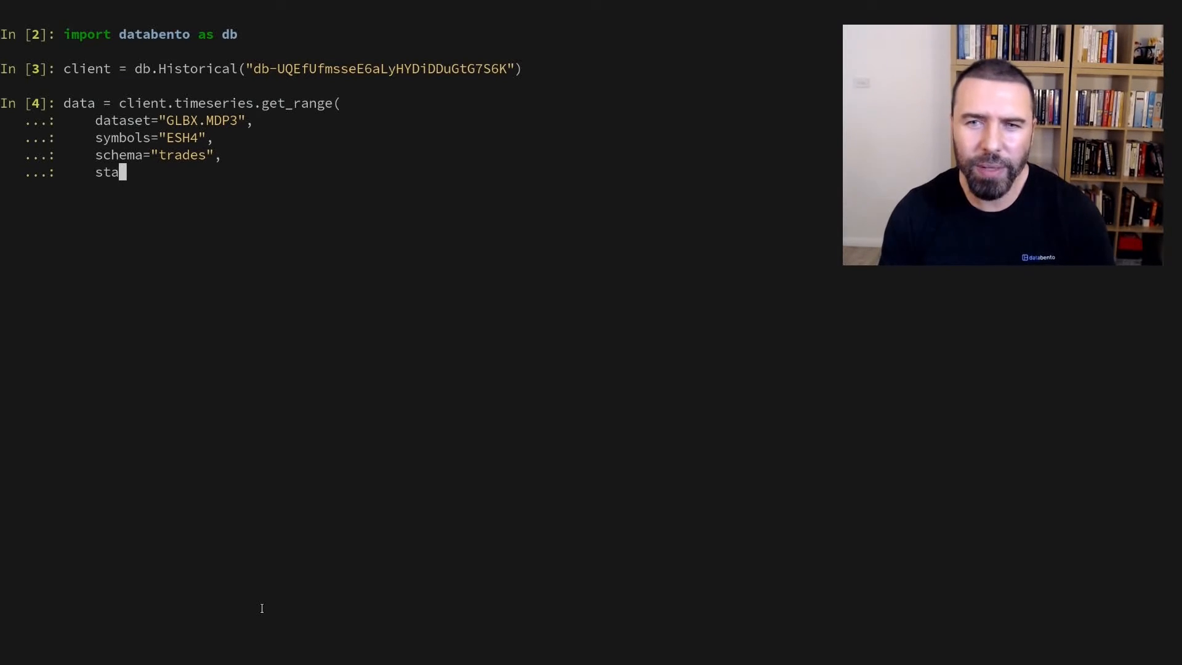
pyautogui.write('rt')
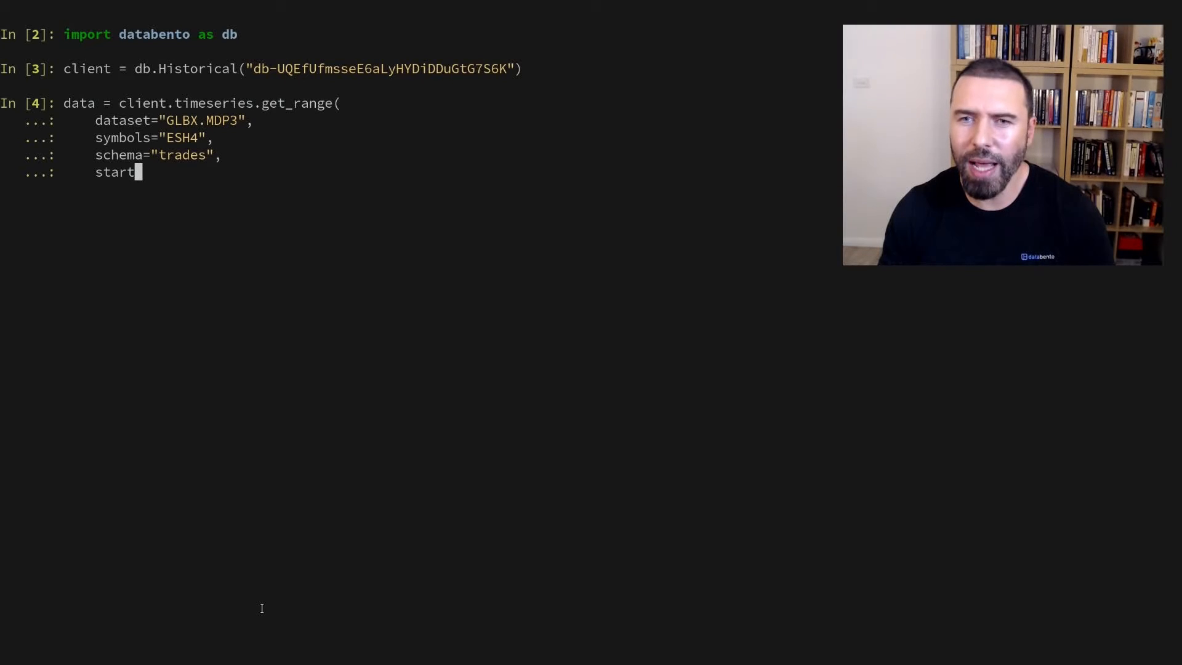
pyautogui.write('="')
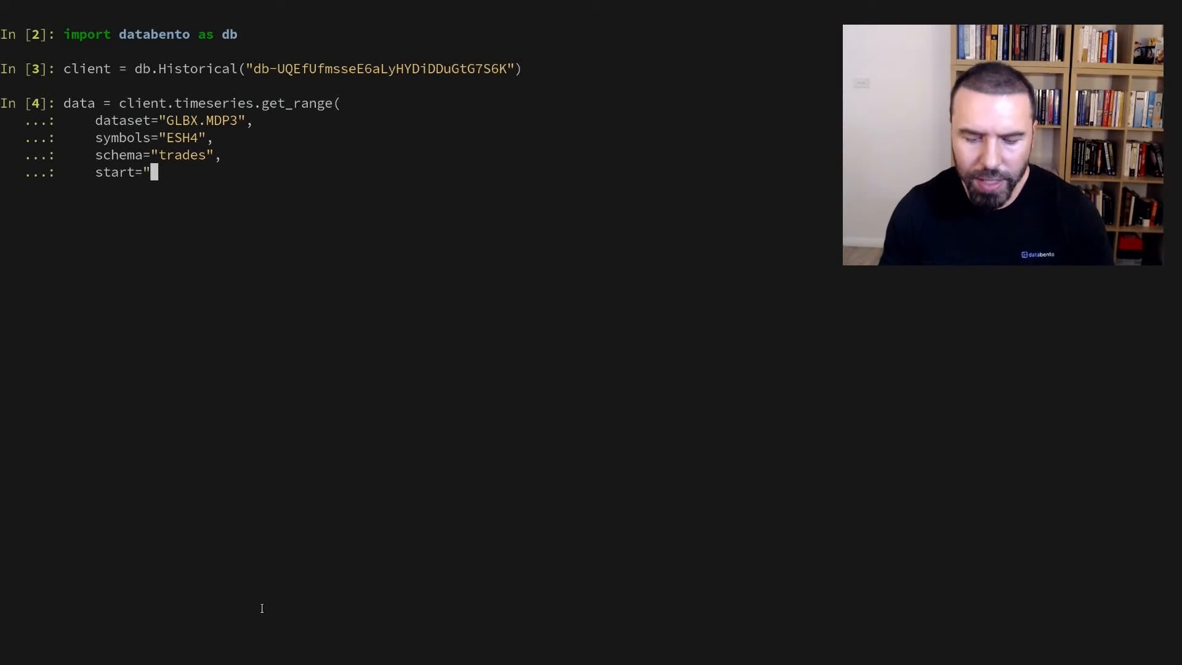
pyautogui.write('2024-02')
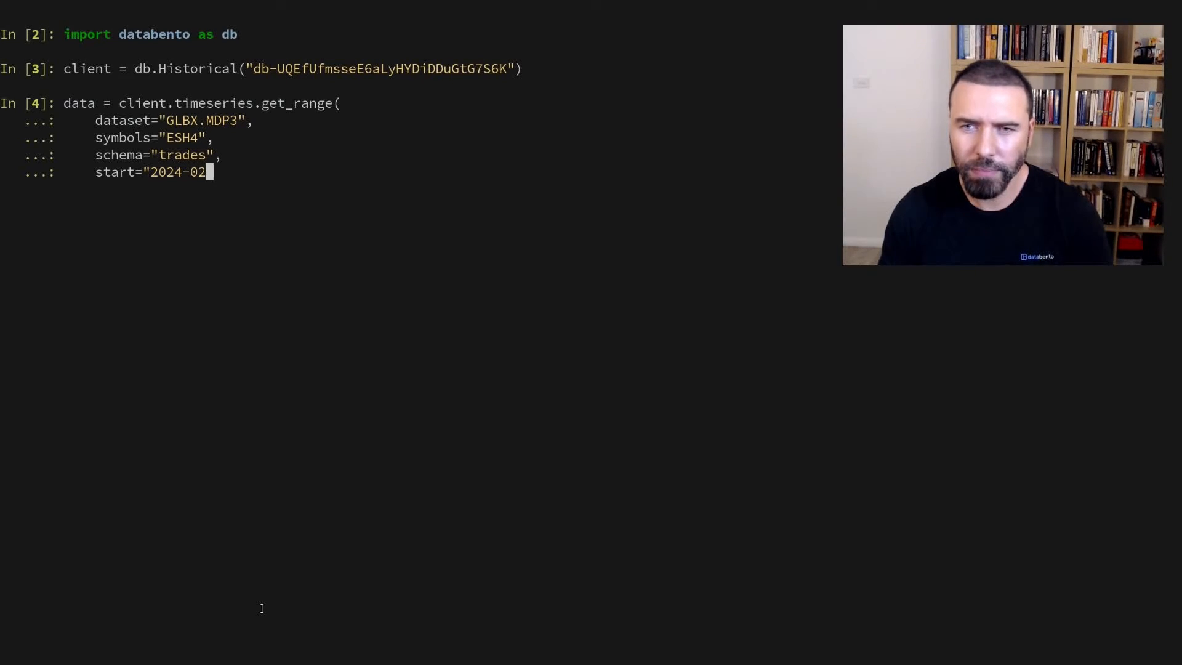
pyautogui.write('-12",')
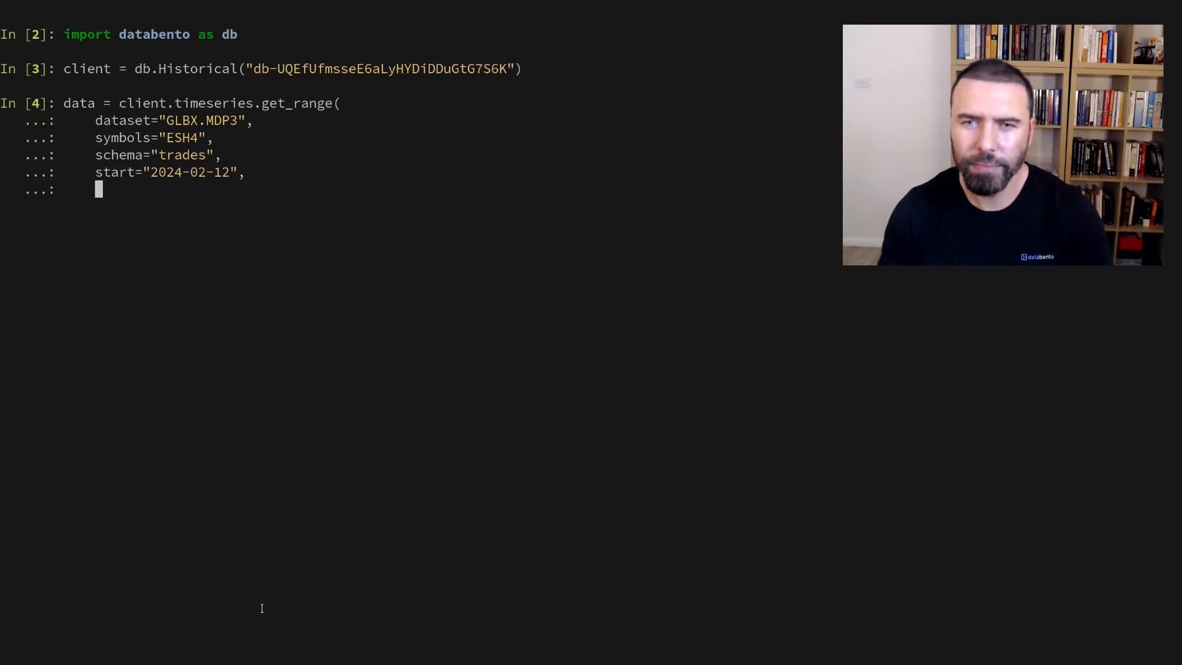
pyautogui.write('end="2024-02-')
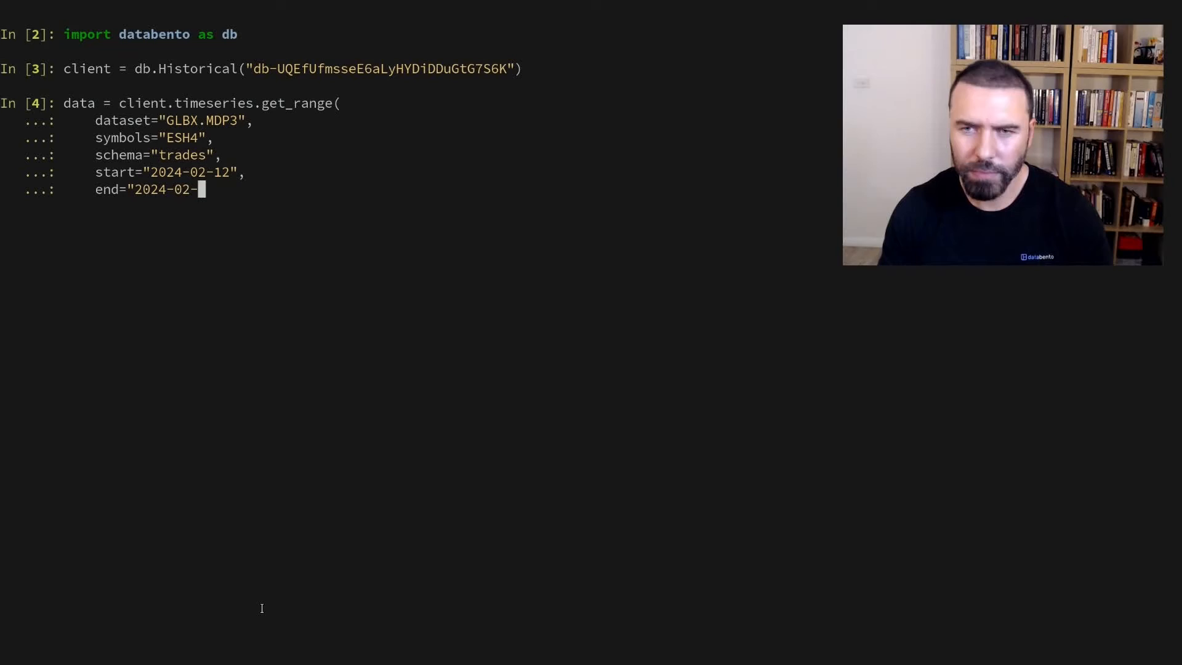
pyautogui.write('17",')
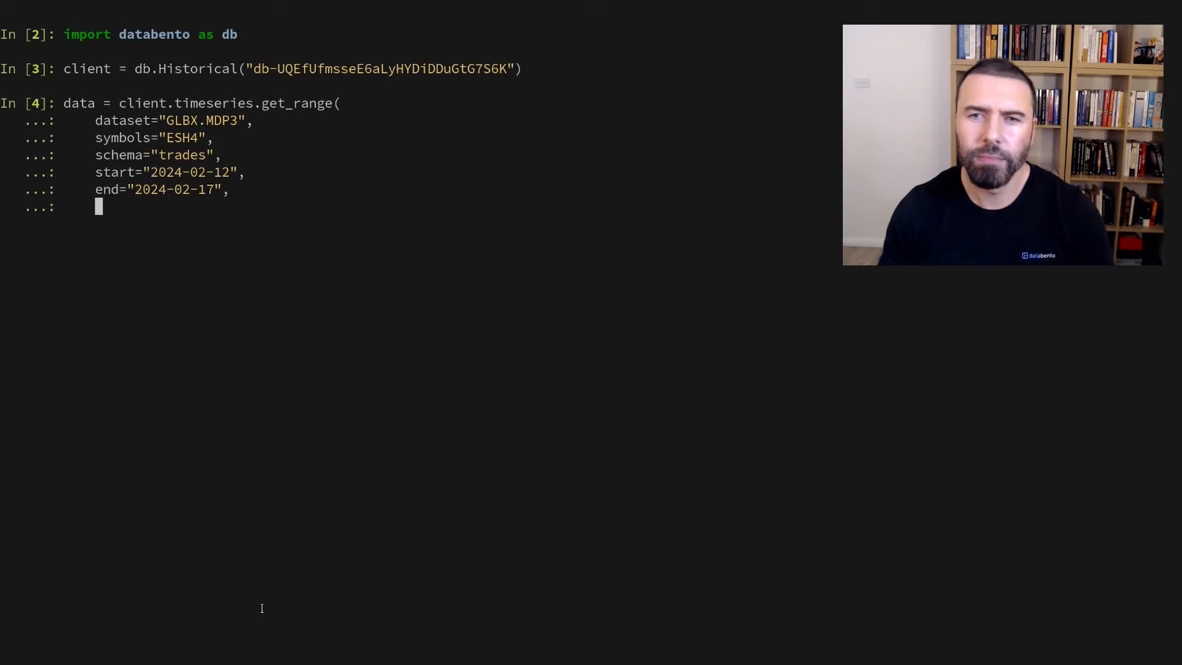
pyautogui.write(')')
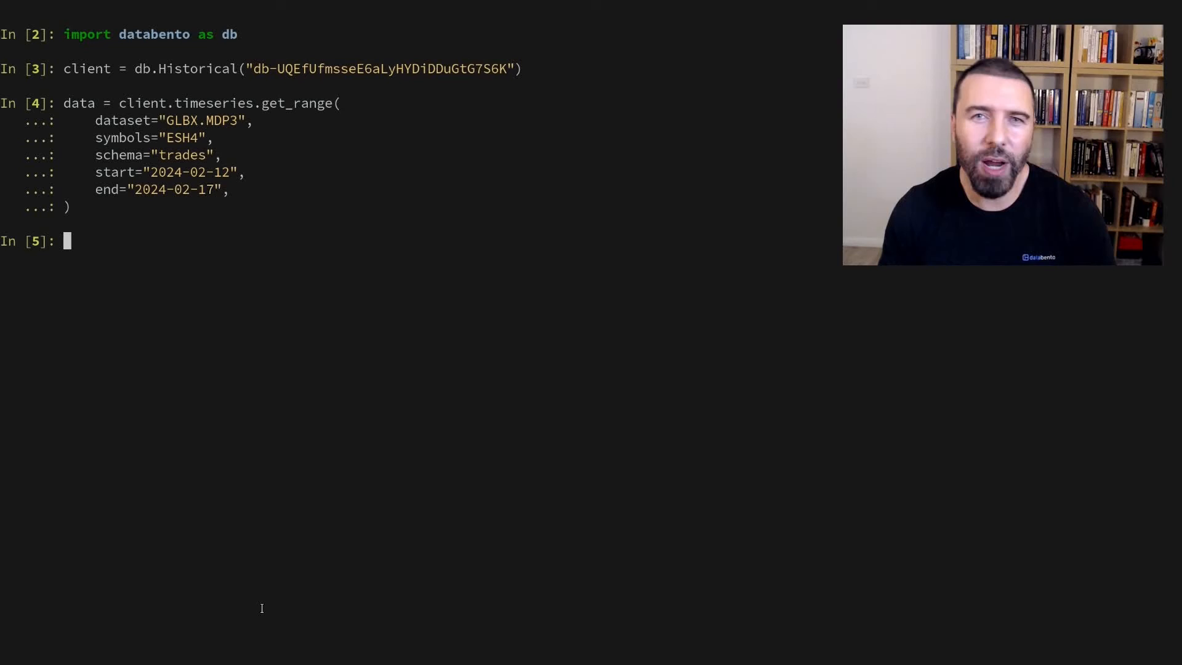
# Convert data to DataFrame df with to_df() and check len(df) gives 1735003 rows.
pyautogui.write('df =')
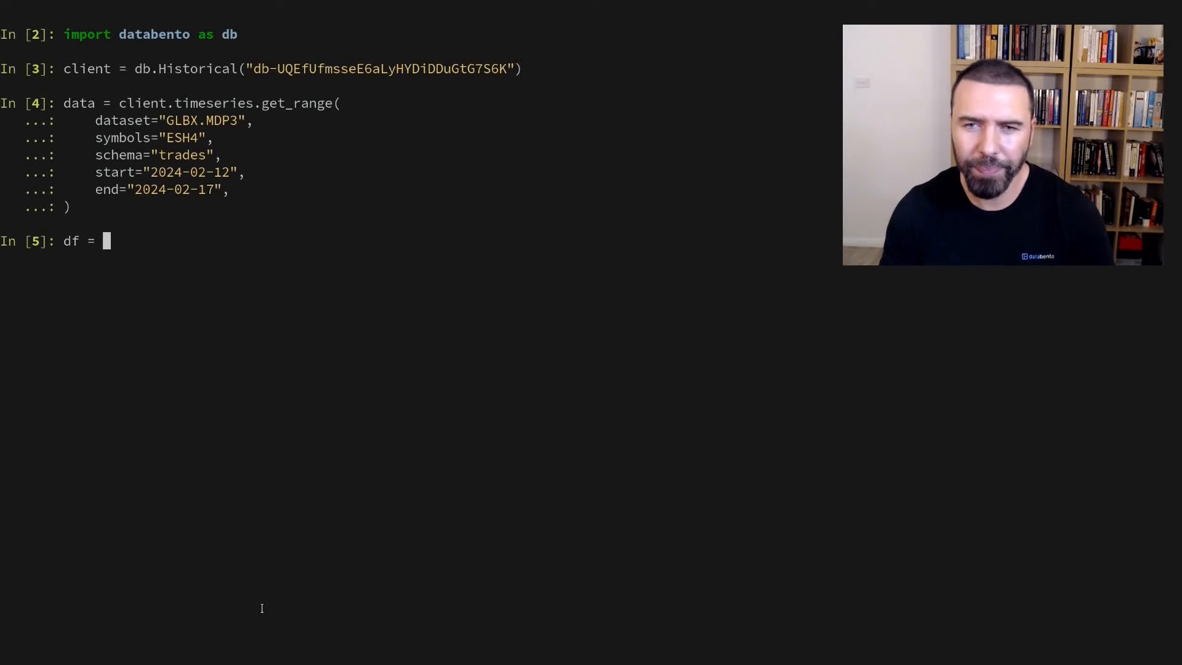
pyautogui.write('data.to_df()')
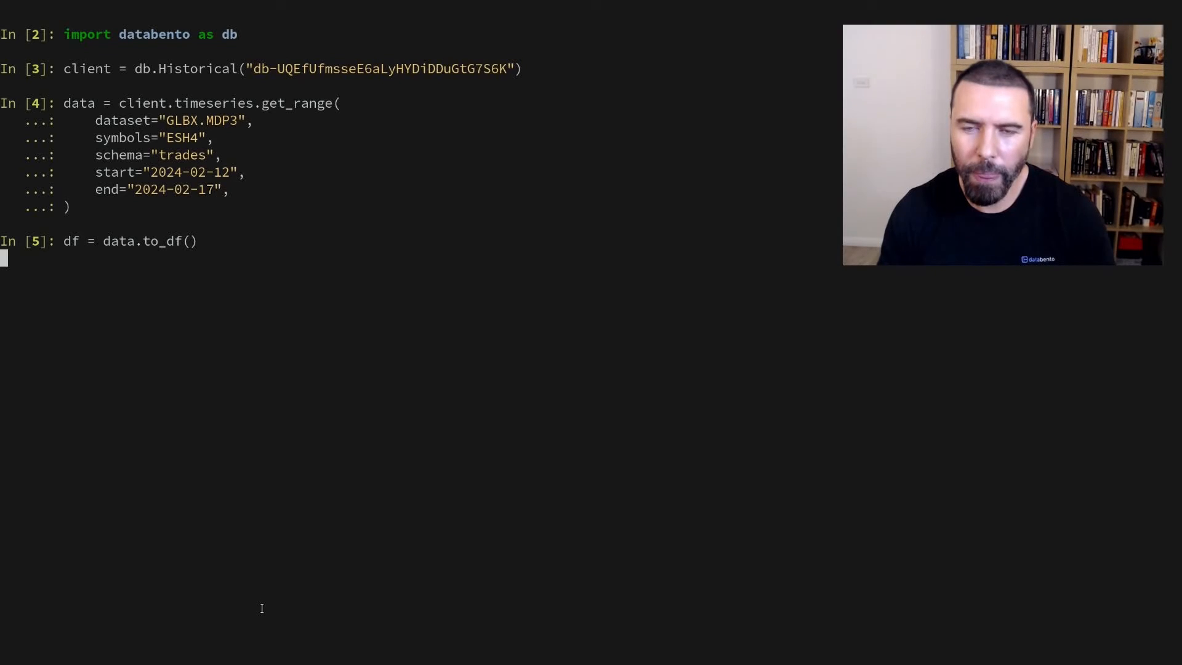
pyautogui.write('len(df')
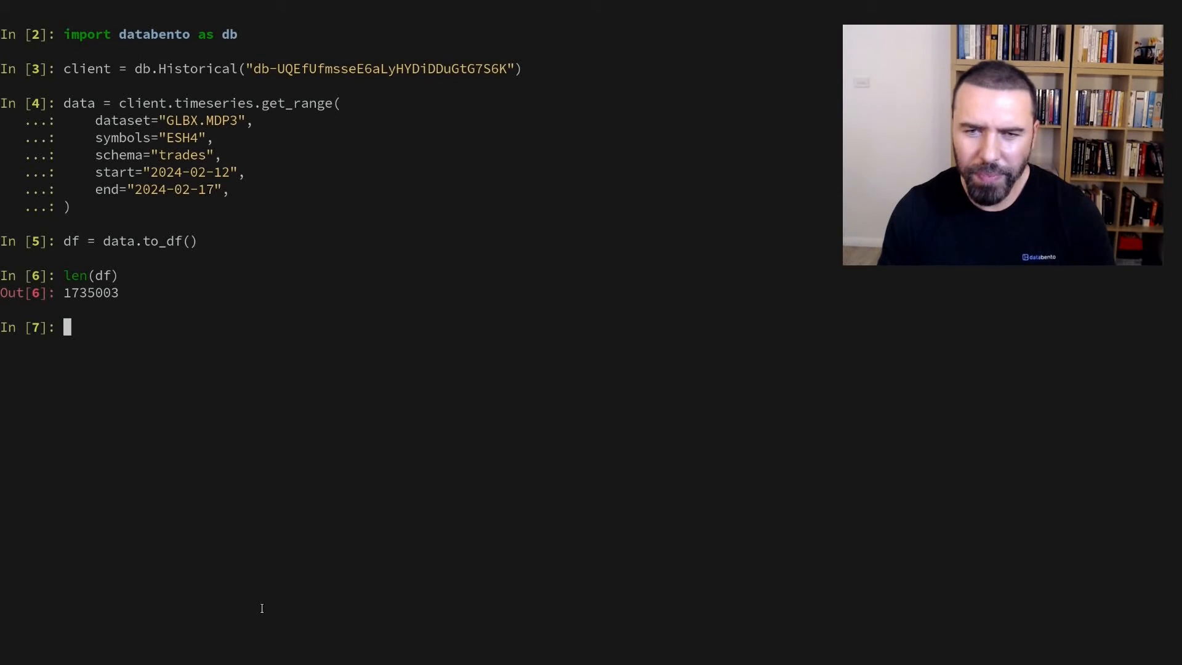
pyautogui.write('df.head')
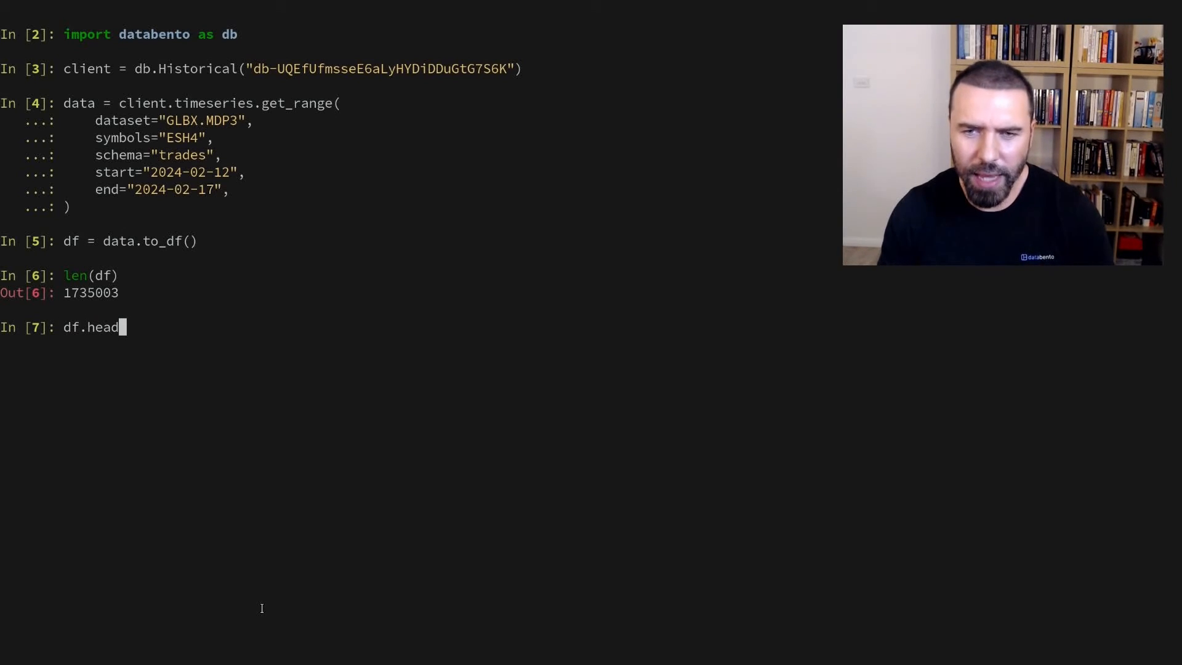
# Run df.head() to display the first five ESH4 trade rows with prices near 5042.
pyautogui.press('enter')
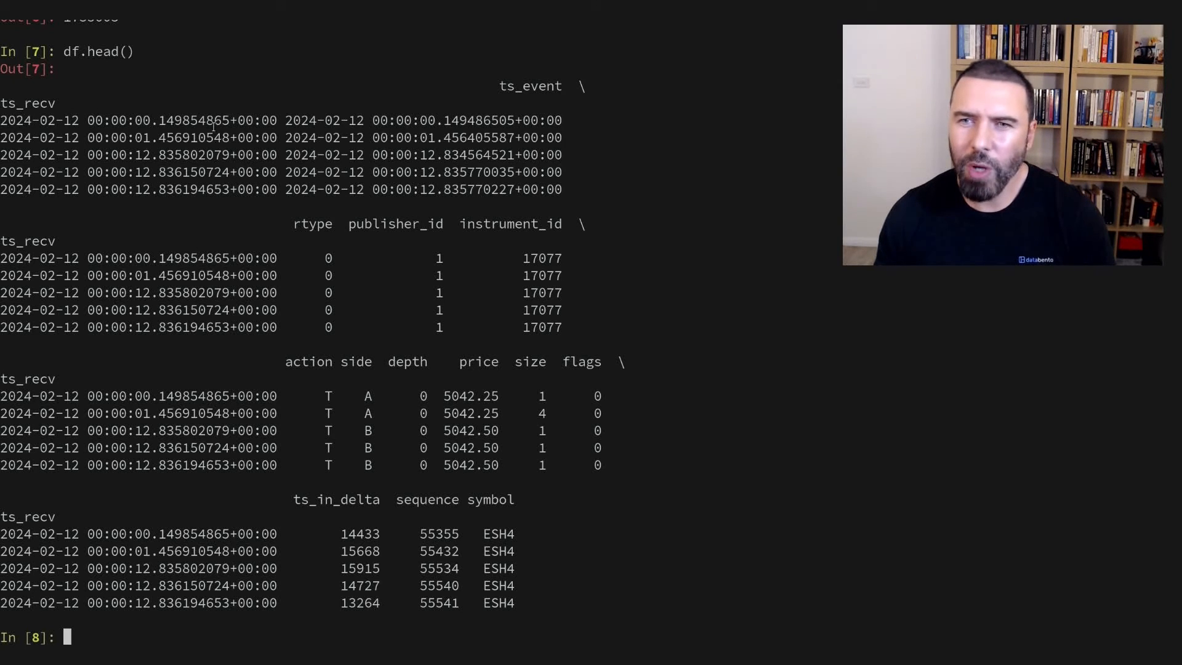
pyautogui.doubleClick(196, 120)
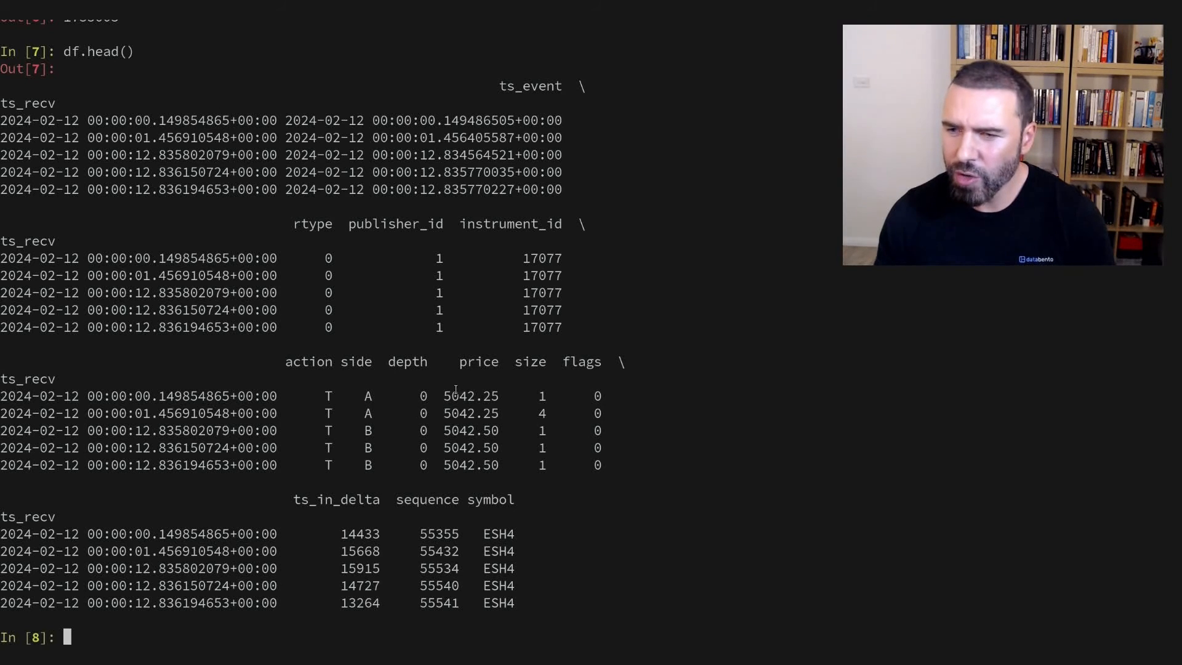
pyautogui.doubleClick(470, 395)
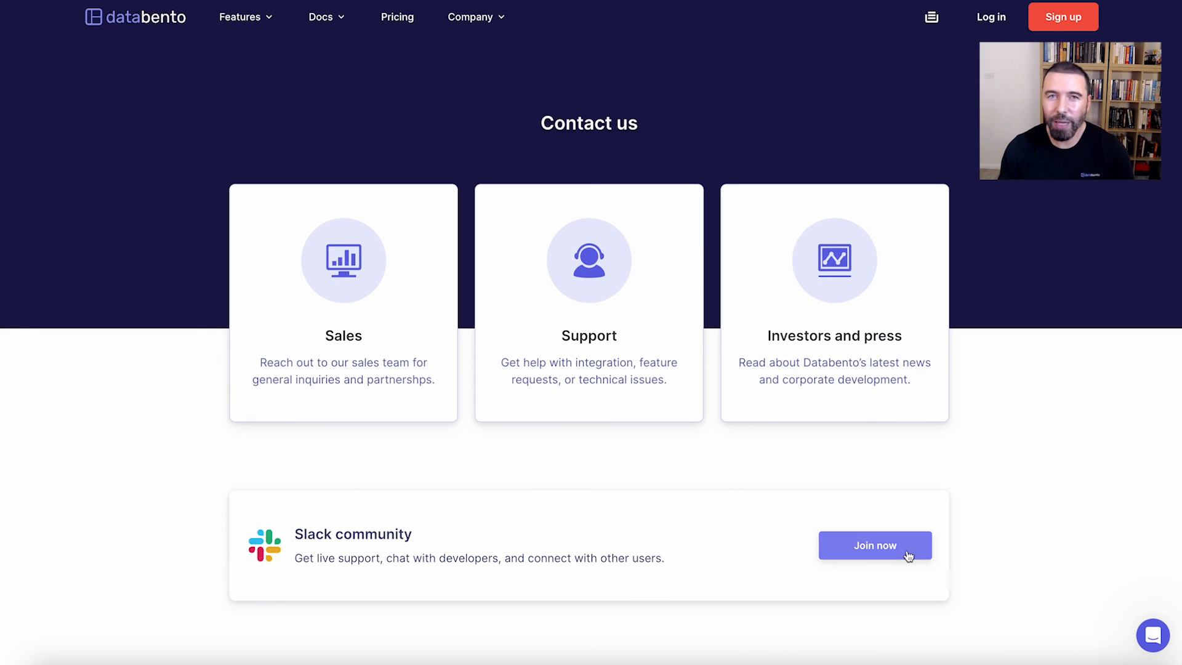
# Open the Intercom support chat panel from the Contact us page.
pyautogui.click(1152, 634)
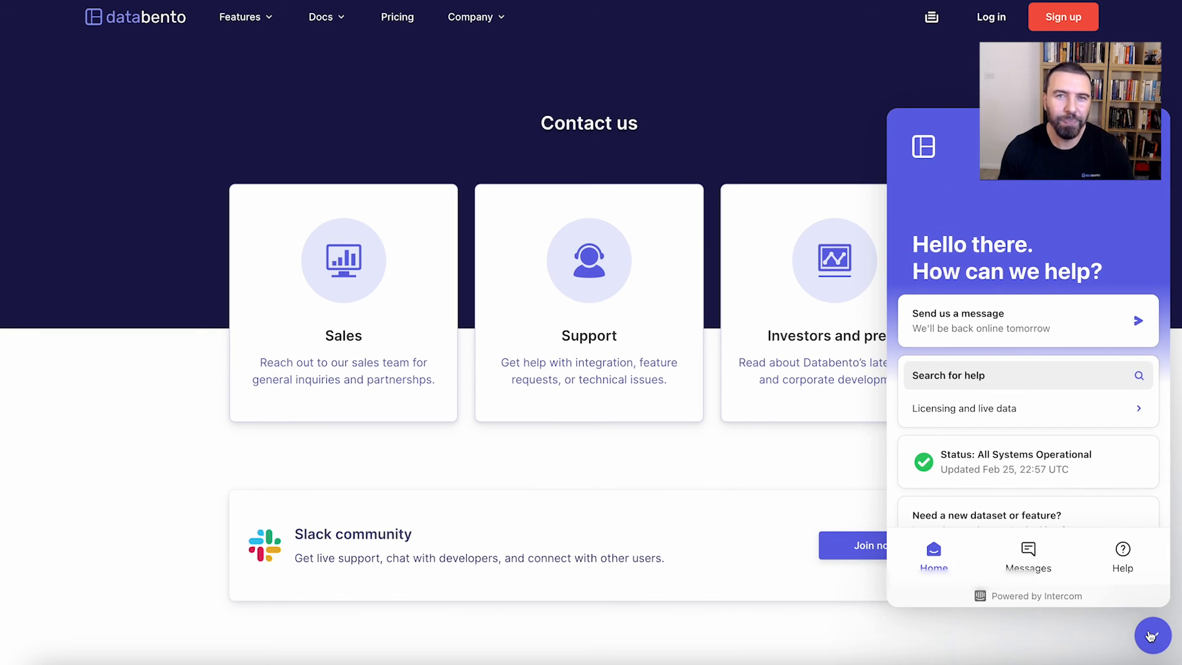